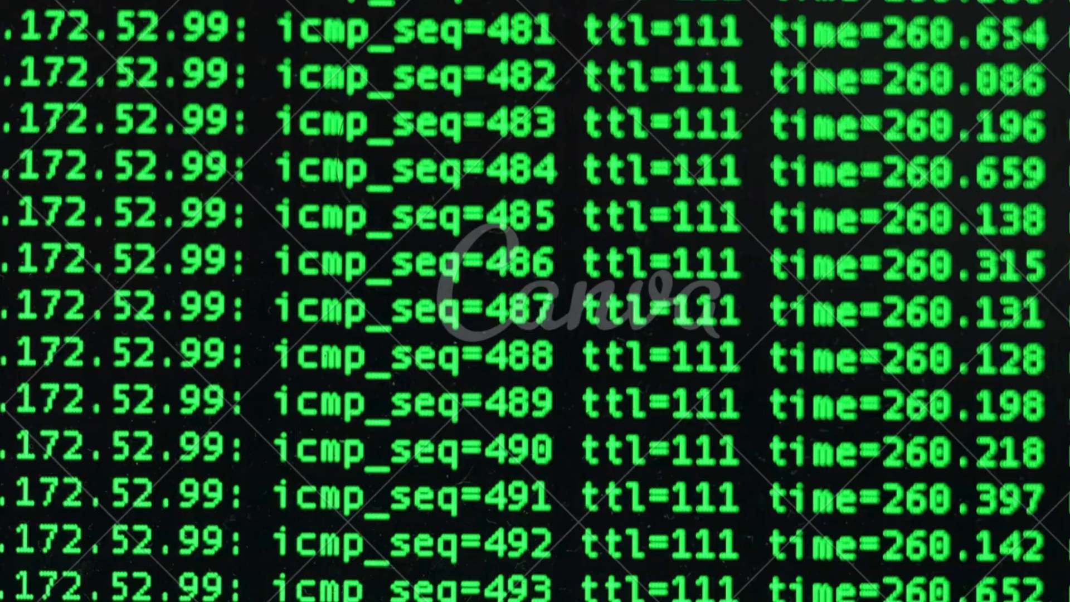
{"action": "scroll", "scroll_direction": "down", "scroll_amount": 3}
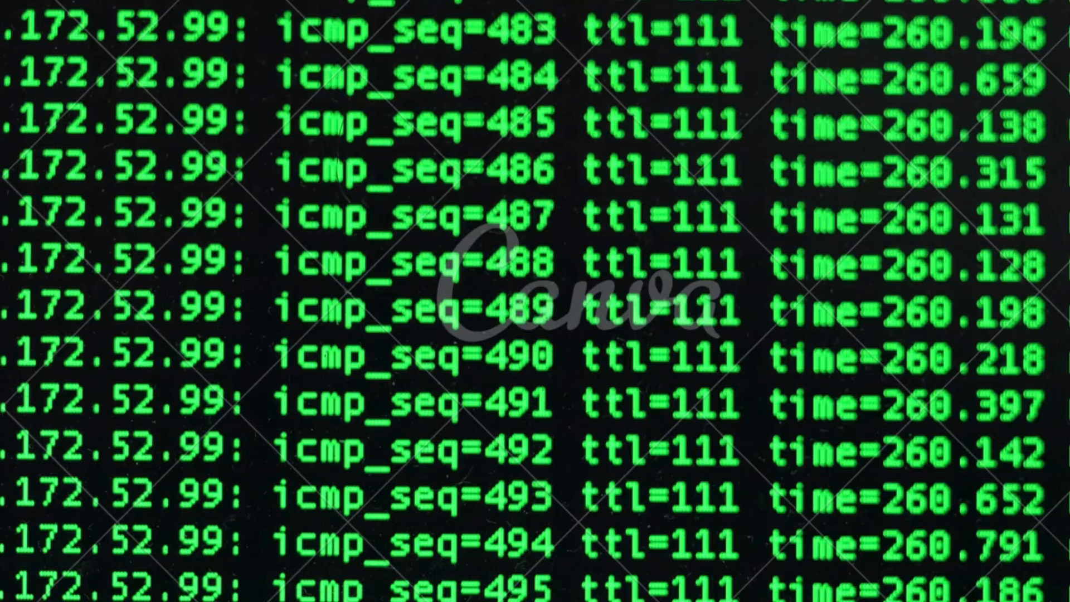
{"action": "scroll", "scroll_direction": "down", "scroll_amount": 3}
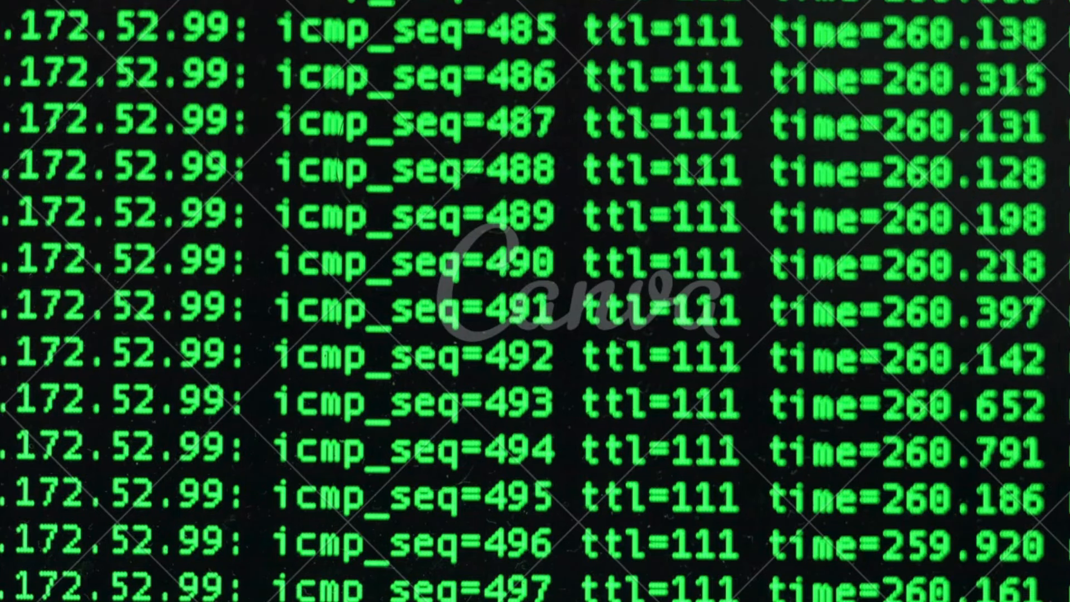